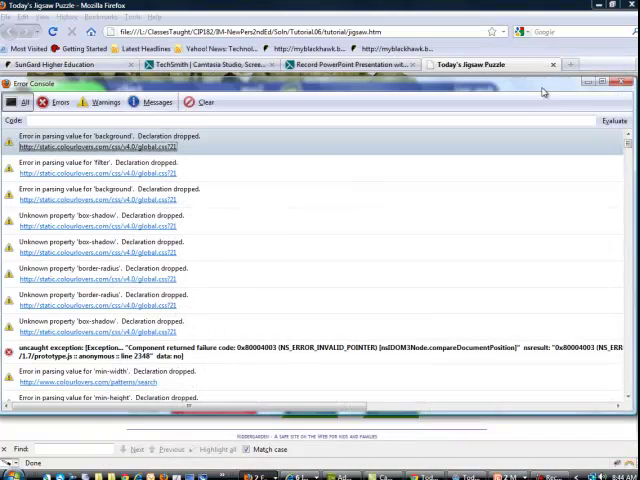
mouse_move(85, 313)
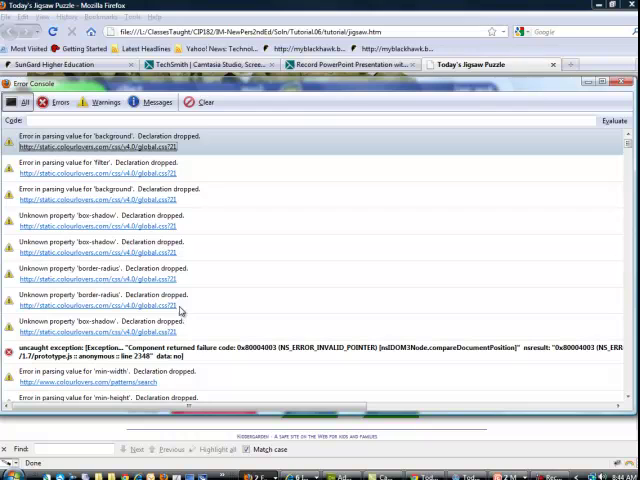
Step: Close the Error Console listing CSS warnings to reveal the jigsaw puzzle page
left_click(204, 102)
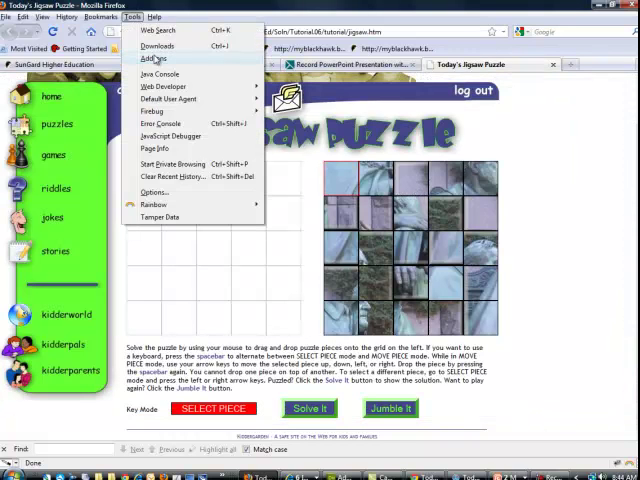
mouse_move(155, 62)
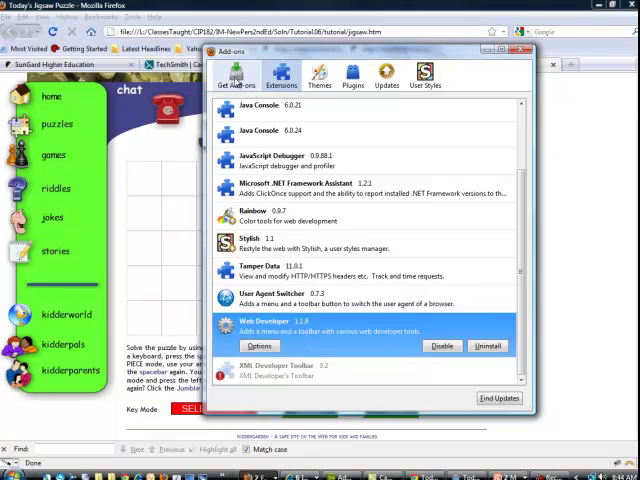
Step: From Get Add-ons, open Browse All Add-ons on the Mozilla Add-ons website
left_click(237, 75)
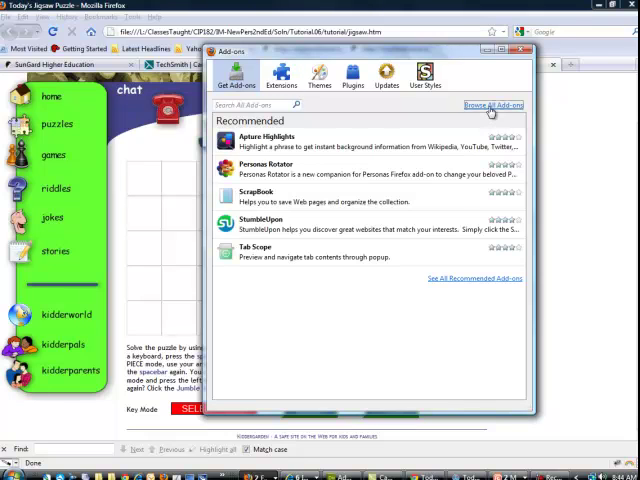
left_click(490, 104)
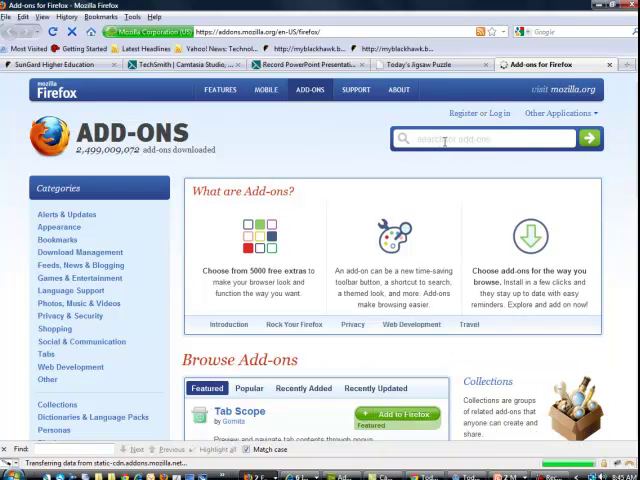
Step: Browse the Web Development add-ons category, then start a catalogue search for Firebug
left_click(480, 138)
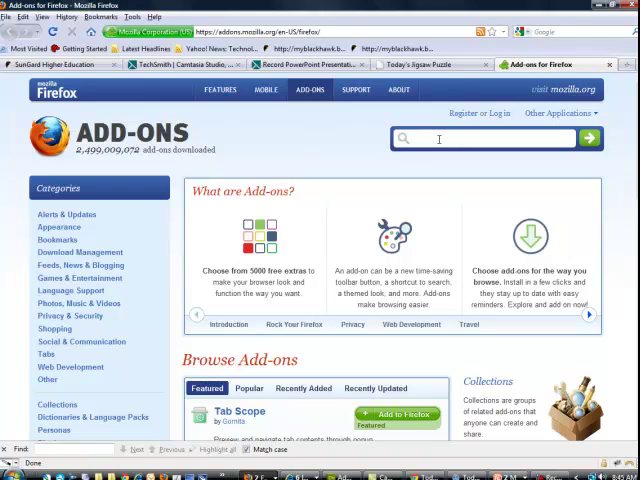
mouse_move(252, 178)
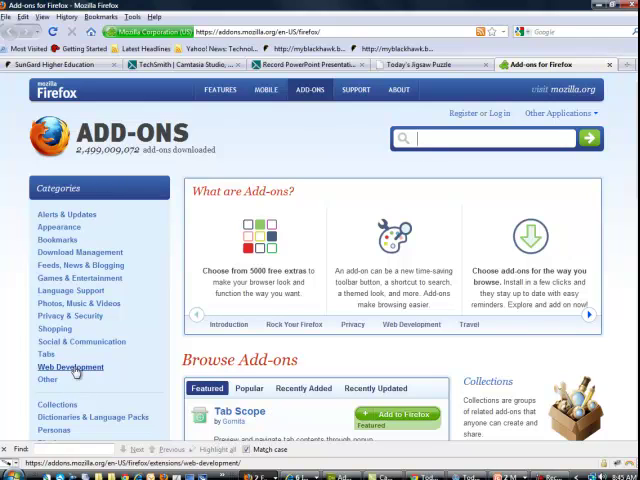
left_click(70, 367)
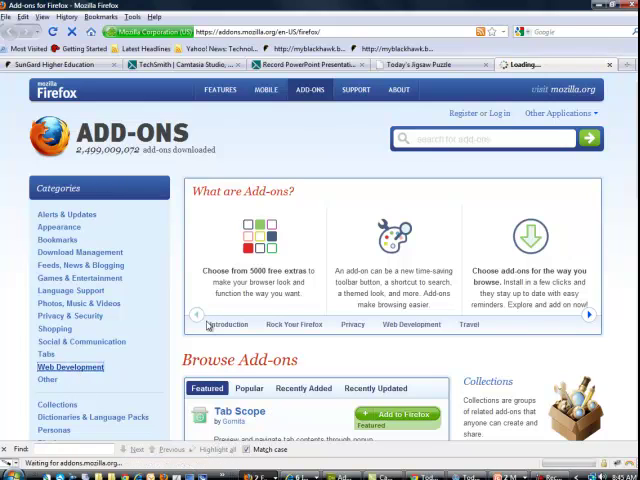
left_click(70, 367)
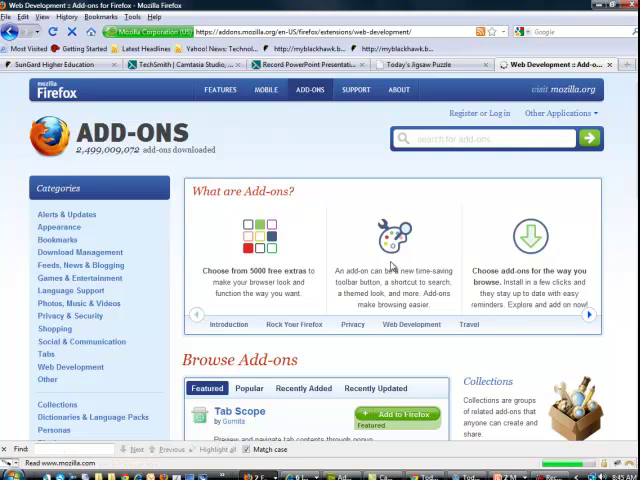
left_click(69, 366)
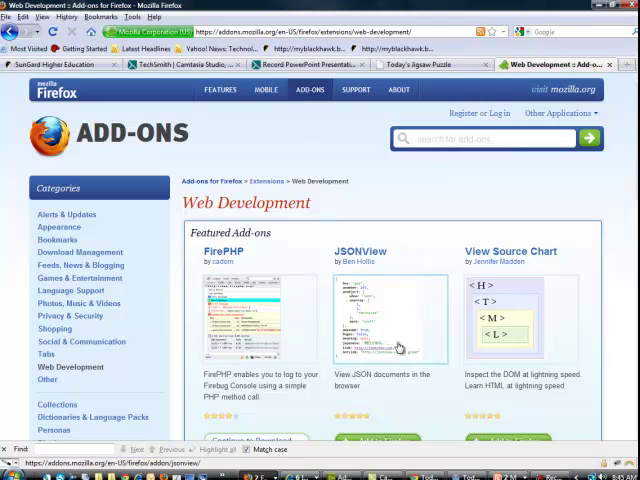
scroll("down", 3)
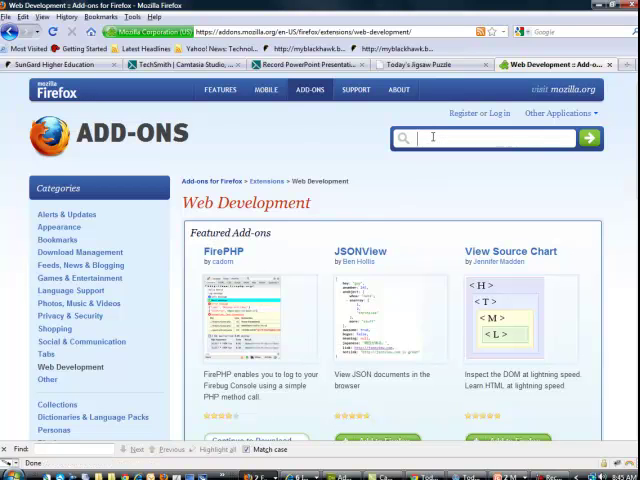
type("Firebug")
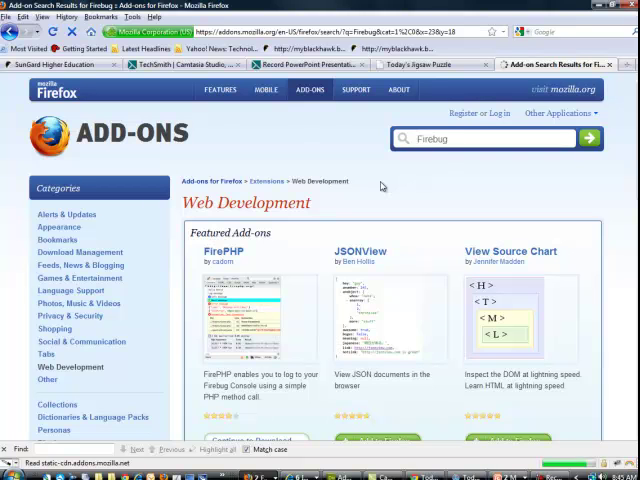
Step: Submit the Firebug search and view results with the Firebug extension listed first
left_click(589, 138)
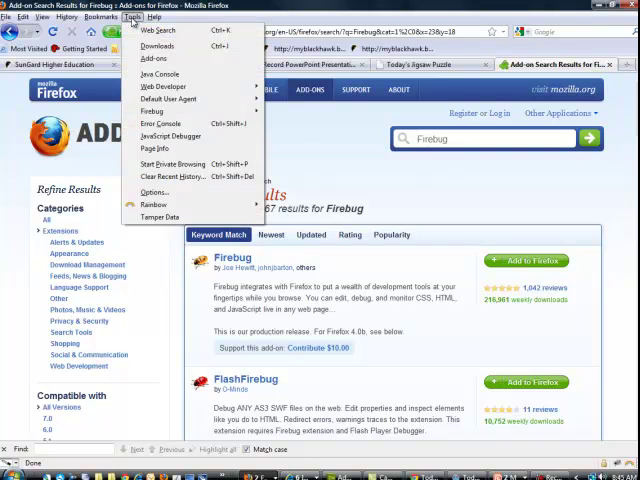
mouse_move(152, 111)
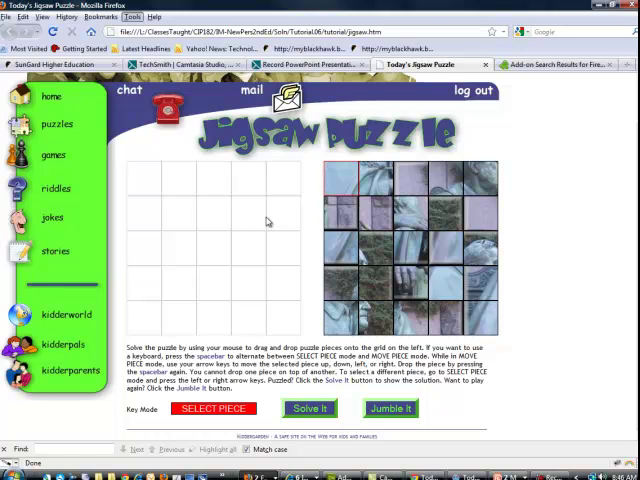
mouse_move(291, 348)
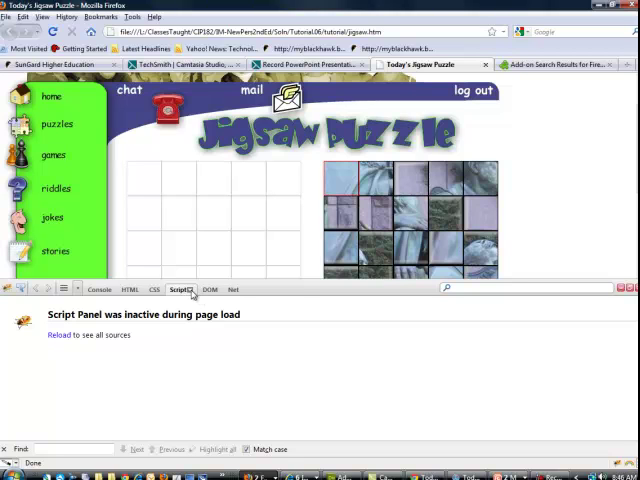
Step: Set Firebug's Script tab to Enabled for the jigsaw puzzle page
left_click(180, 289)
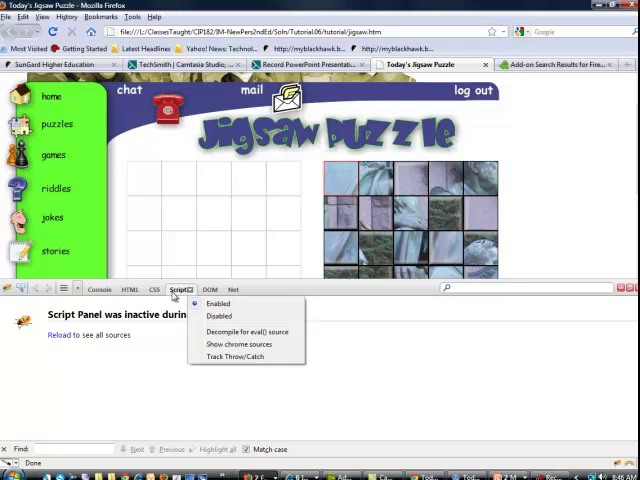
left_click(178, 289)
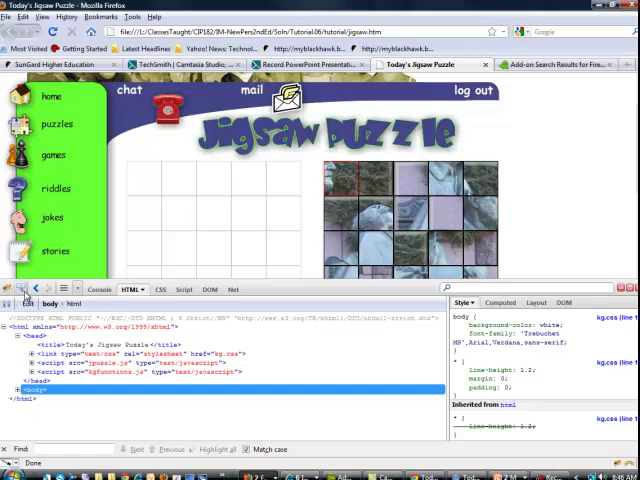
Step: Expand the kg.css link element in Firebug's HTML markup to show its contents
left_click(25, 354)
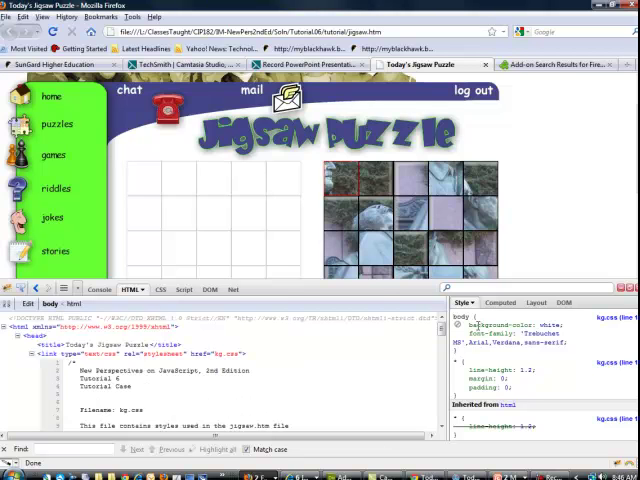
mouse_move(324, 299)
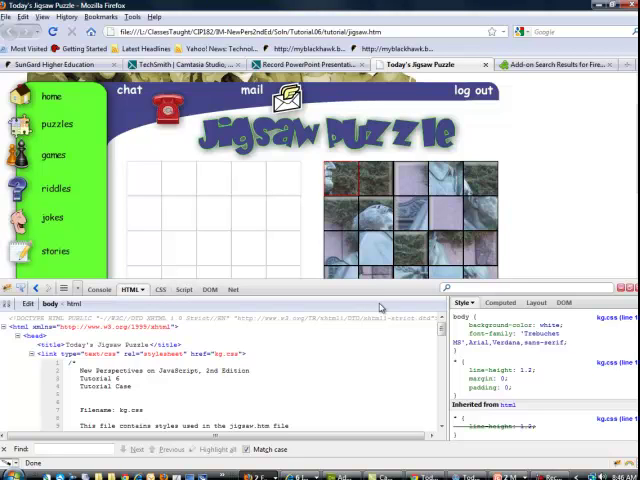
mouse_move(460, 308)
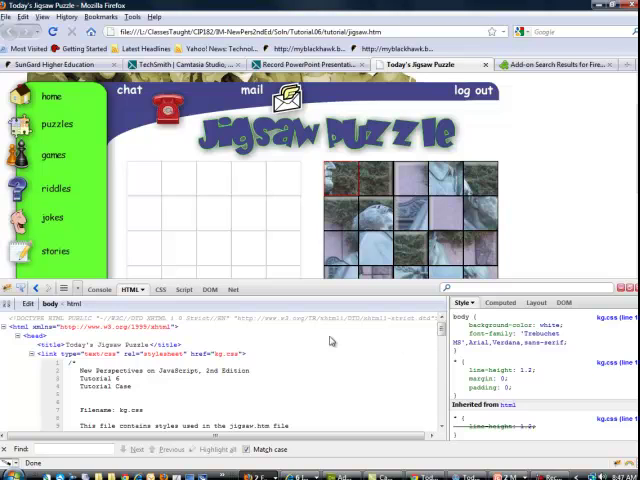
mouse_move(333, 342)
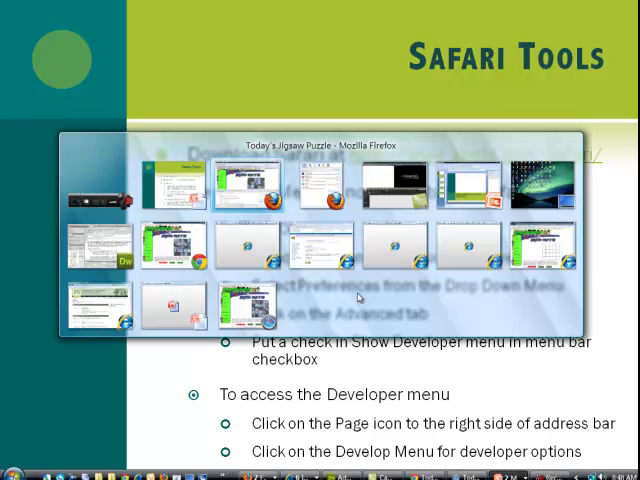
mouse_move(97, 247)
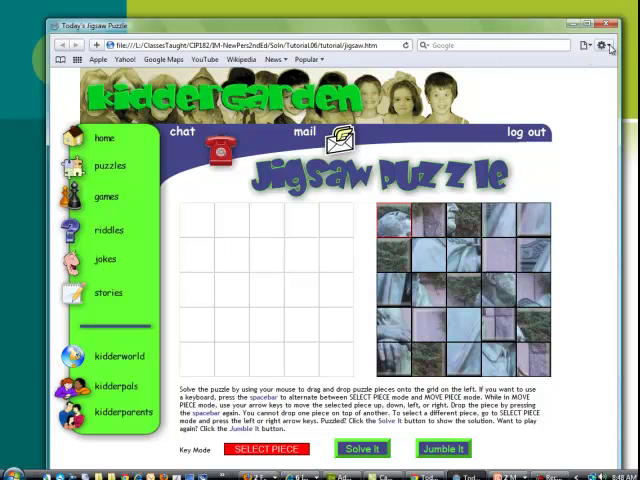
Step: Check 'Show Develop menu in menu bar' in Advanced preferences and close Preferences
left_click(601, 44)
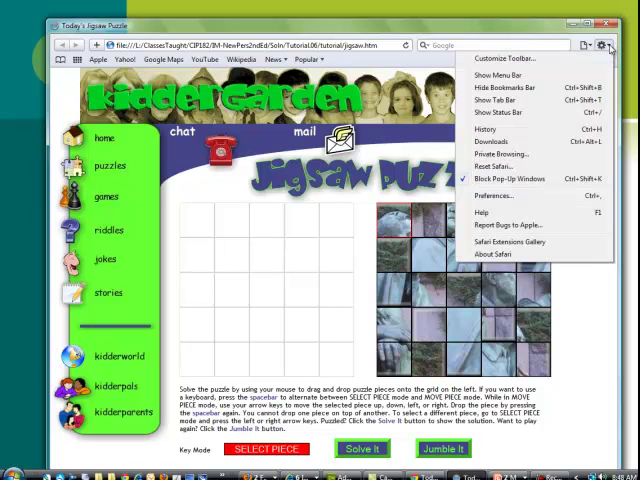
mouse_move(495, 194)
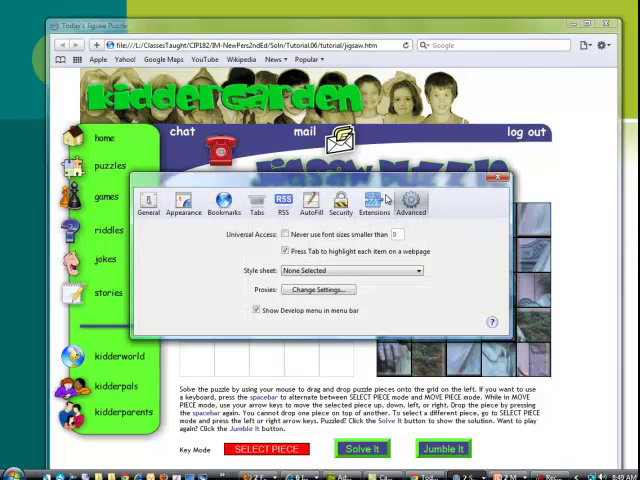
left_click(410, 204)
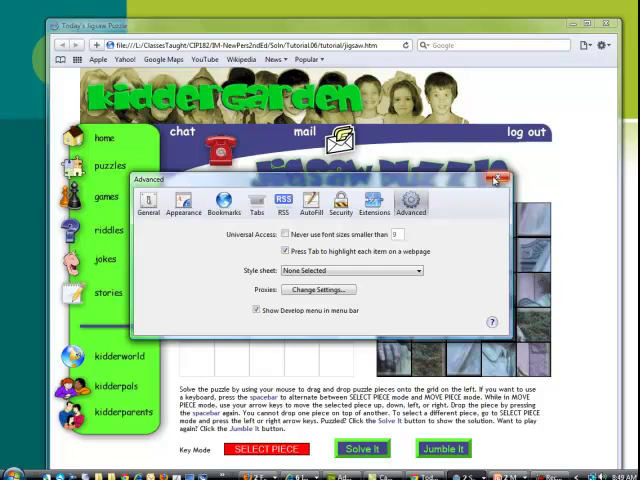
left_click(501, 180)
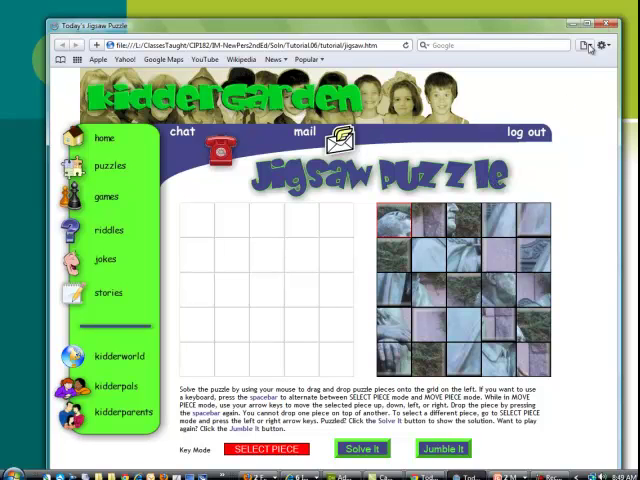
left_click(602, 44)
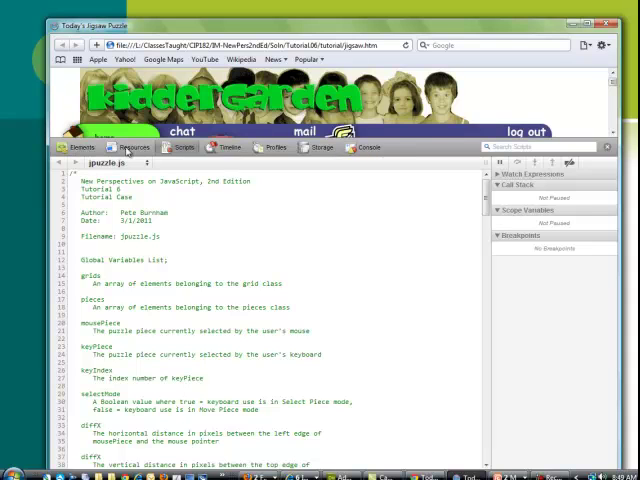
mouse_move(293, 148)
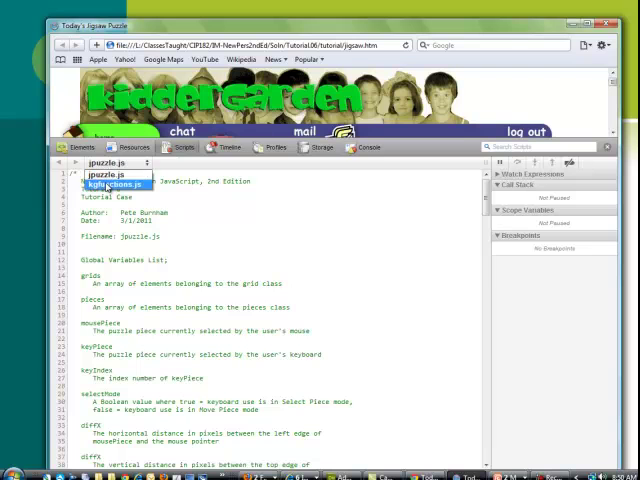
Step: Switch the Web Inspector Scripts panel from jpuzzle.js to kgfunctions.js
left_click(113, 184)
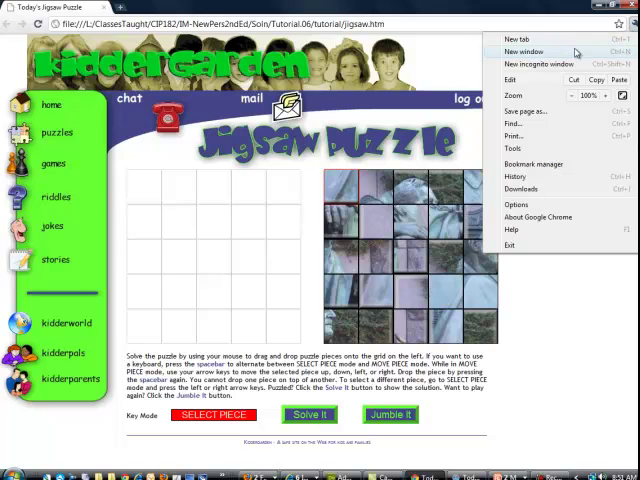
Step: Open the wrench menu's Tools submenu listing Developer tools and JavaScript console
left_click(512, 148)
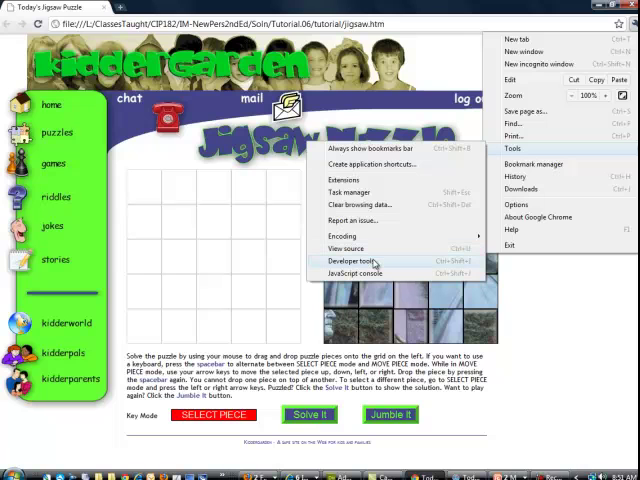
mouse_move(375, 273)
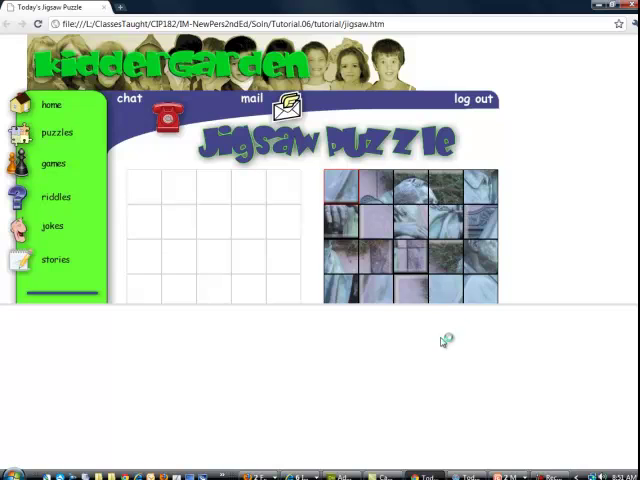
mouse_move(315, 363)
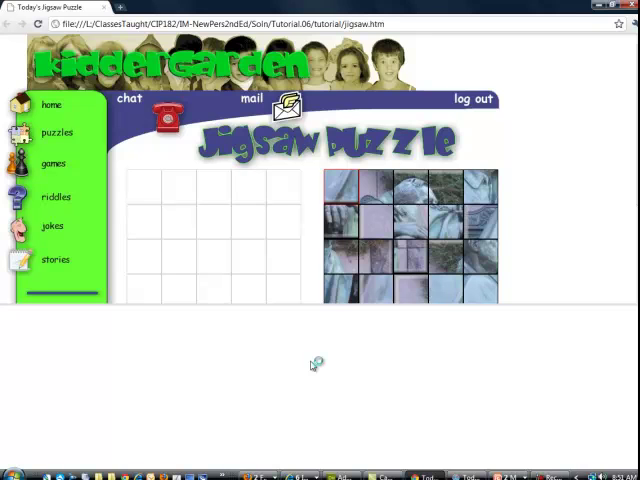
Step: Open developer tools with F12 and view kgfunctions.js in the Scripts tab
key("F12")
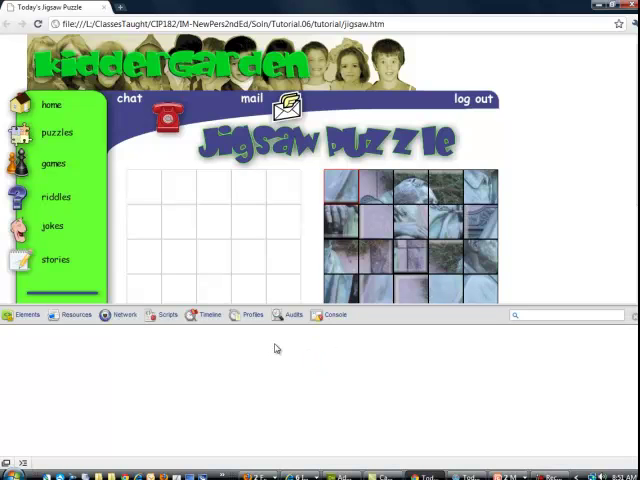
left_click(161, 314)
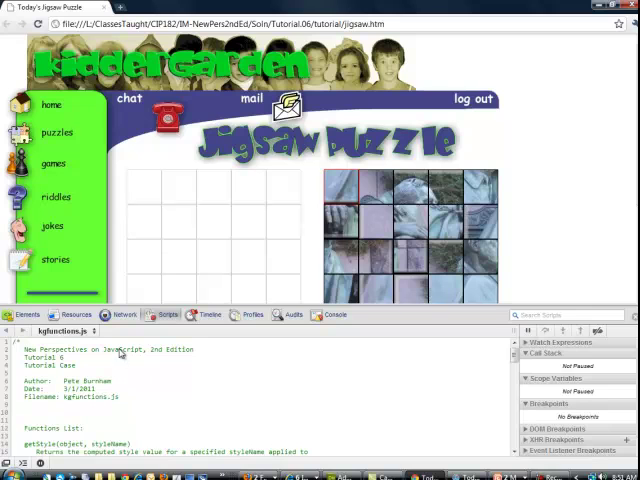
left_click(63, 331)
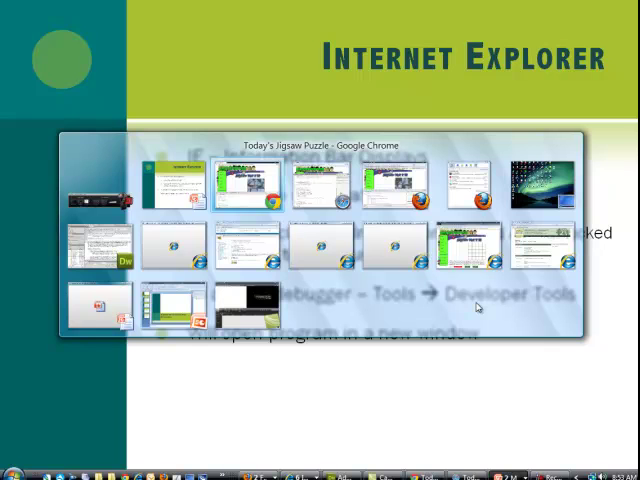
mouse_move(315, 185)
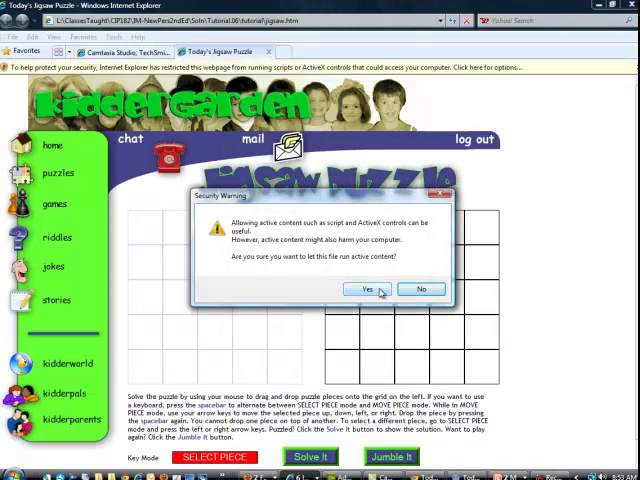
Step: Allow the puzzle page's active content in the Security Warning and show the Tools menu
left_click(366, 289)
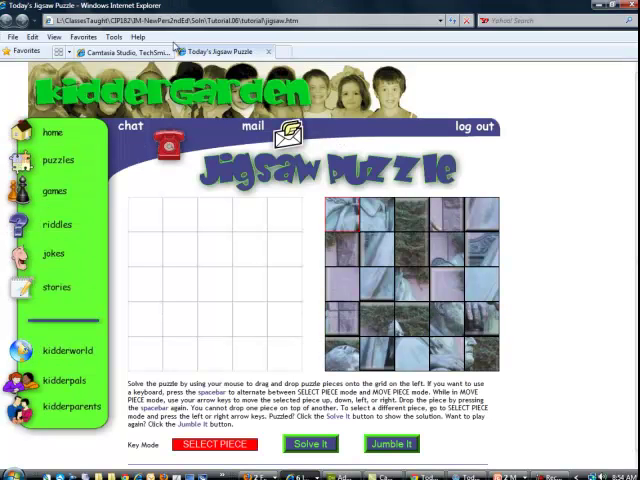
left_click(98, 37)
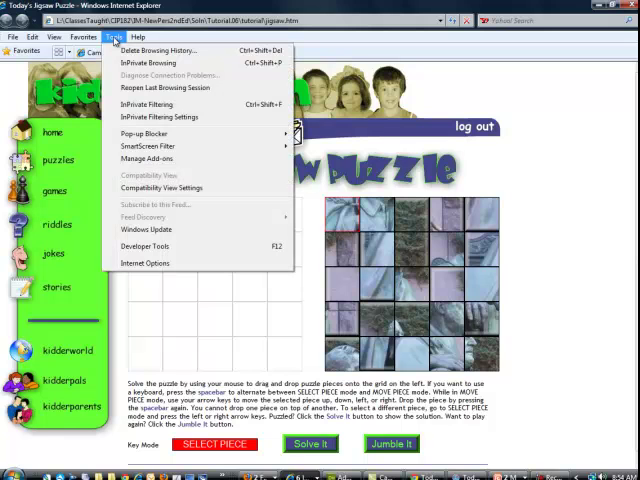
mouse_move(145, 247)
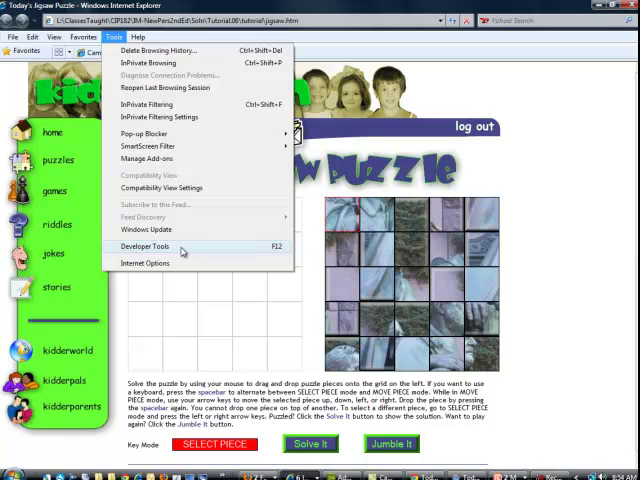
Step: Choose Developer Tools from the Tools menu for the jigsaw puzzle page
left_click(146, 247)
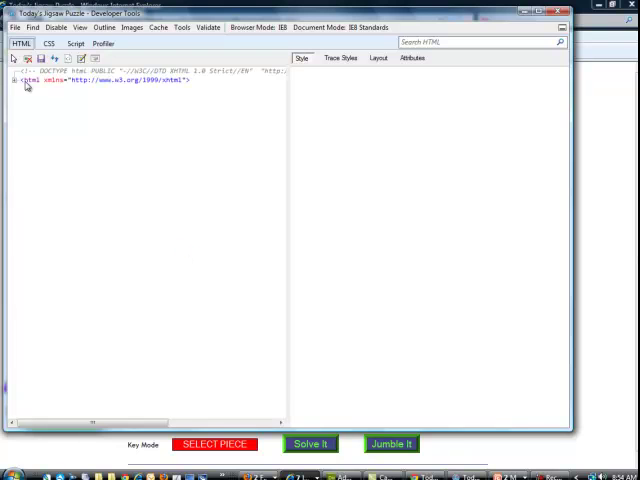
Step: Expand the html node, list the kg.css rules, then scroll through the script source
left_click(17, 81)
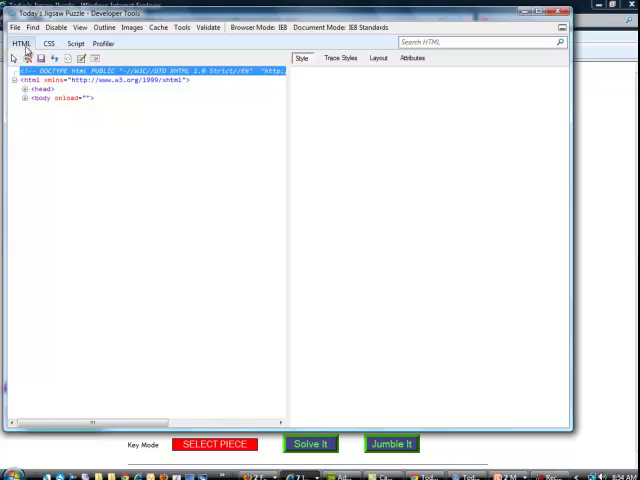
left_click(49, 44)
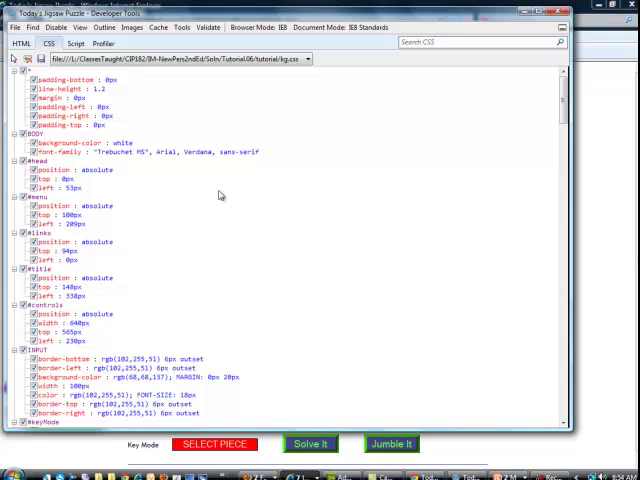
left_click(67, 43)
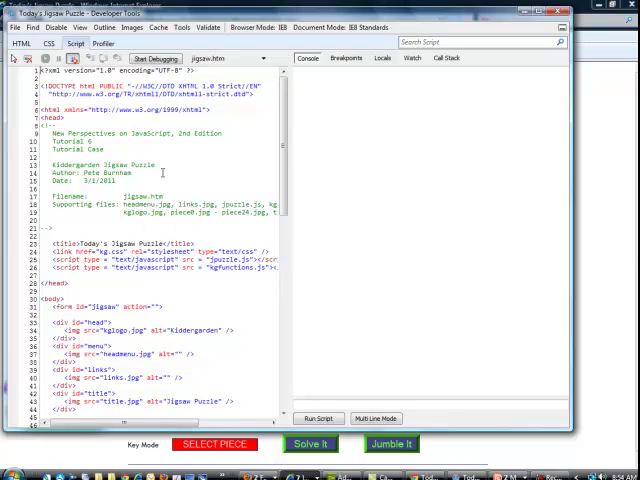
scroll("down", 3)
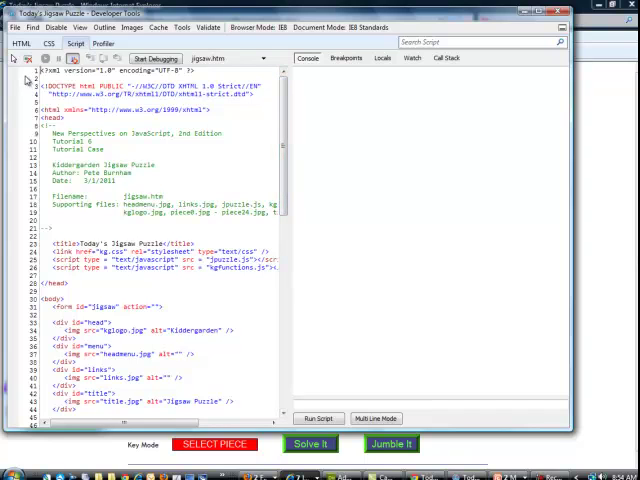
mouse_move(511, 83)
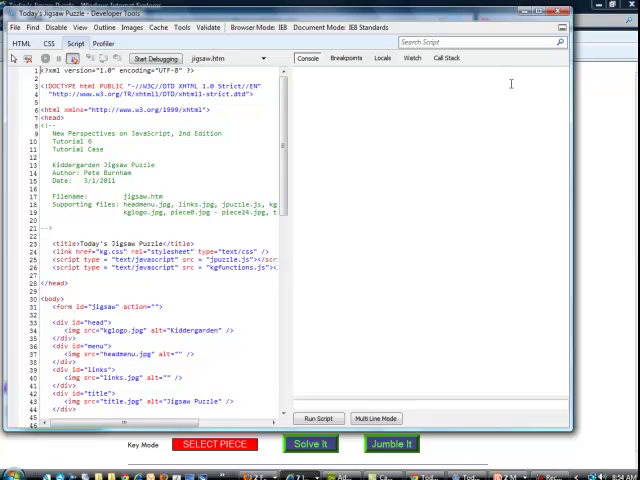
mouse_move(562, 18)
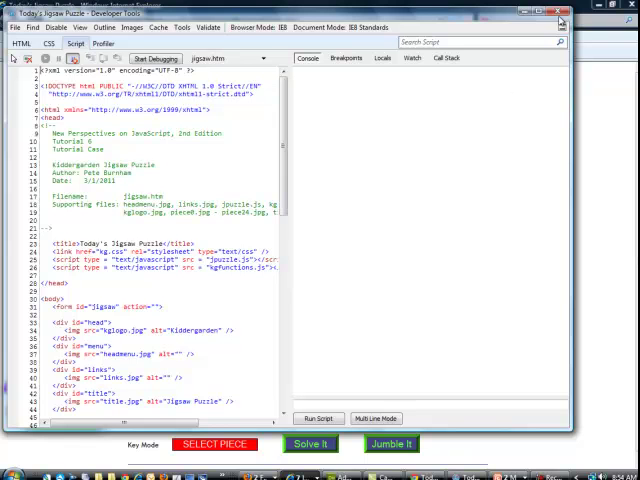